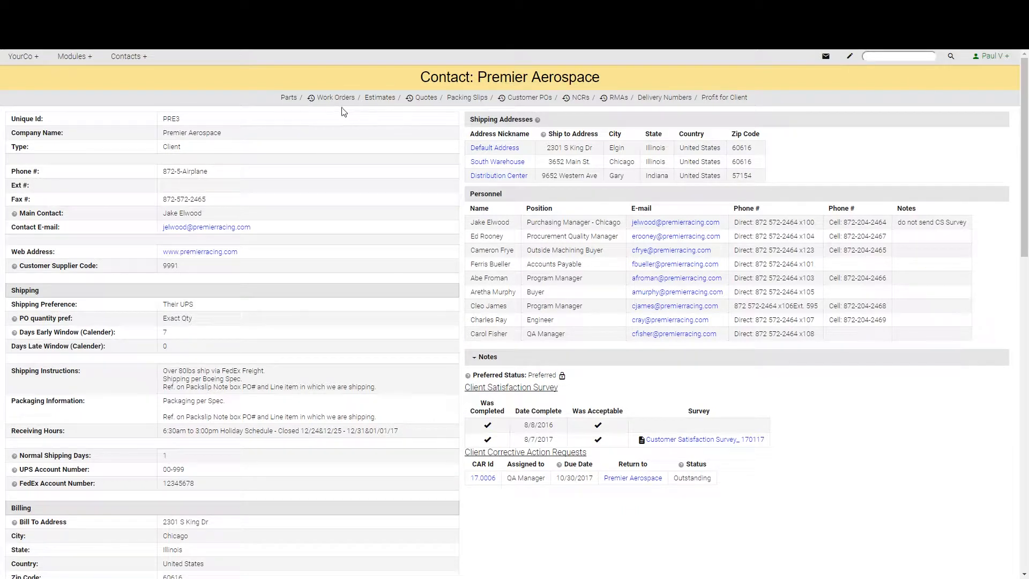
mouse_move(572, 114)
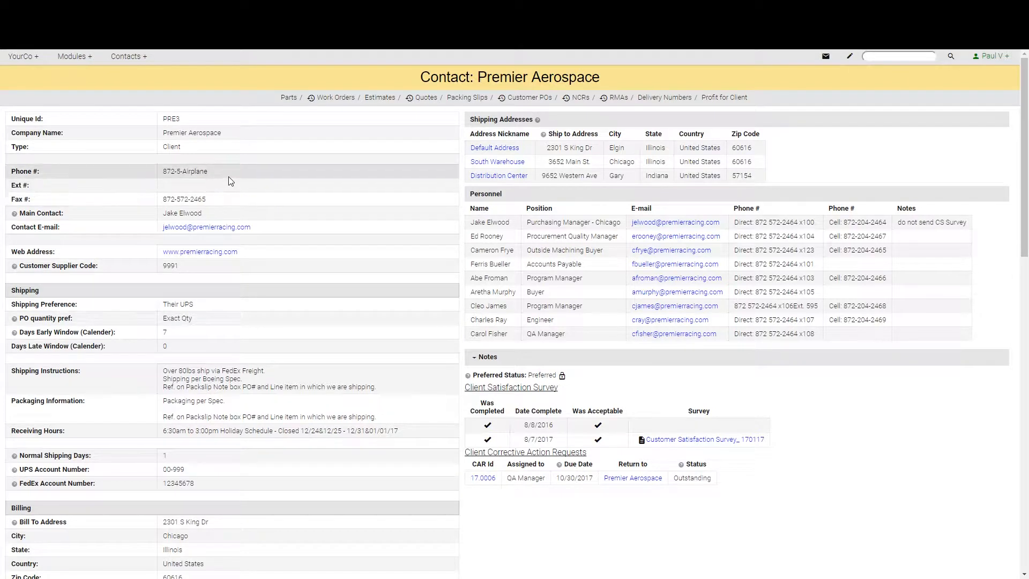
mouse_move(238, 310)
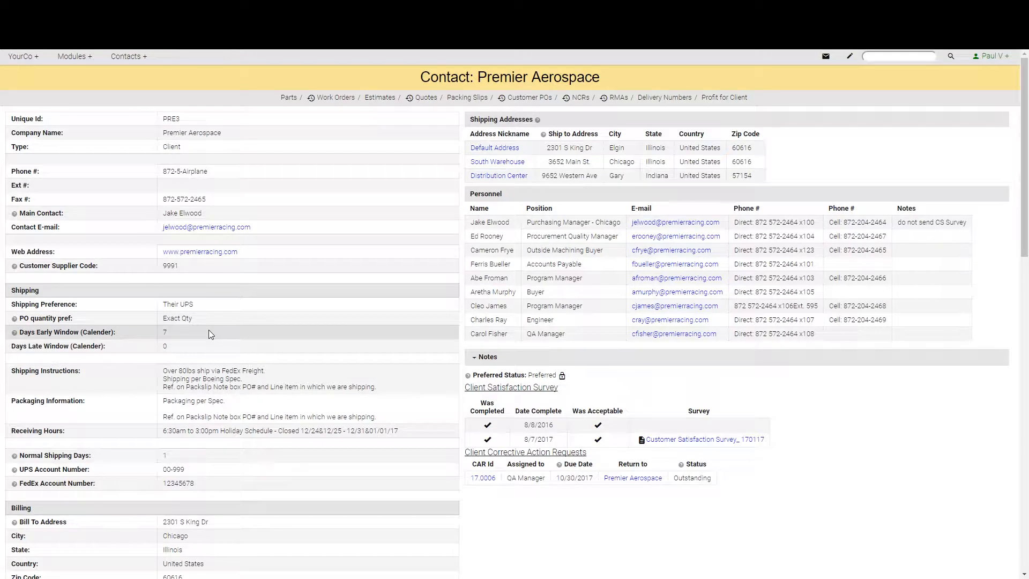
mouse_move(211, 411)
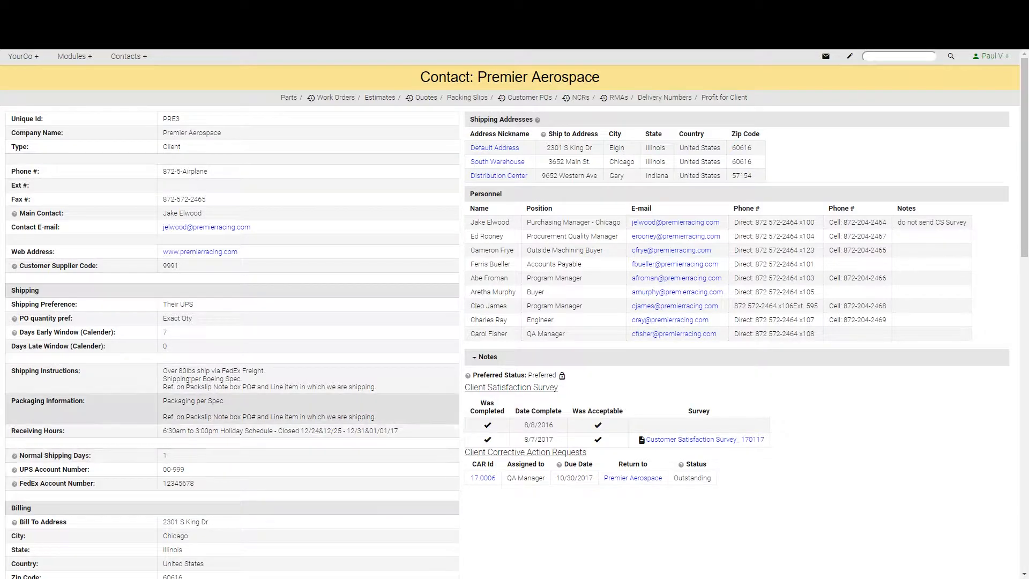
mouse_move(194, 460)
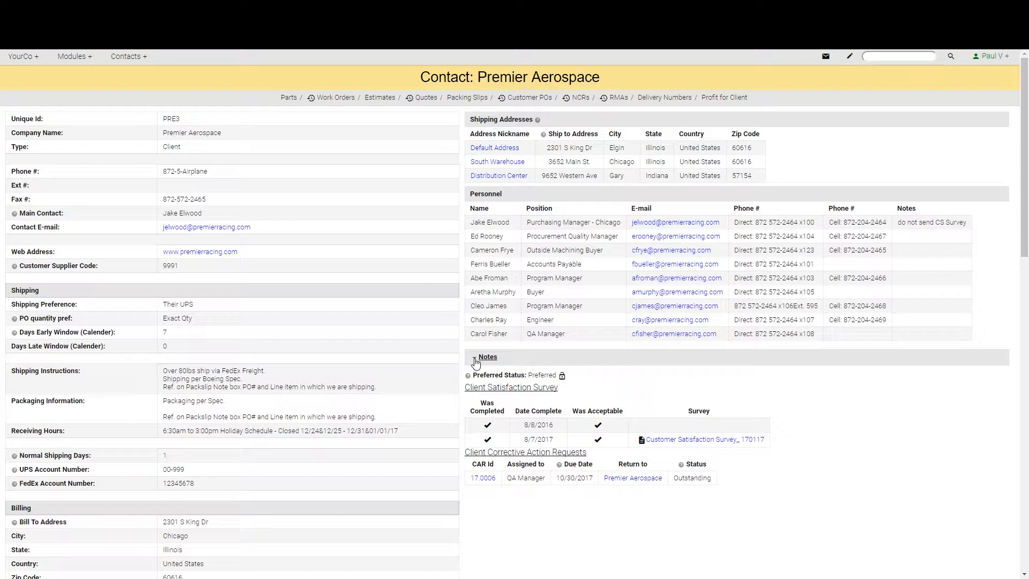
Expand and collapse the client notes, then scroll to Billing and Other Requirements.
left_click(471, 356)
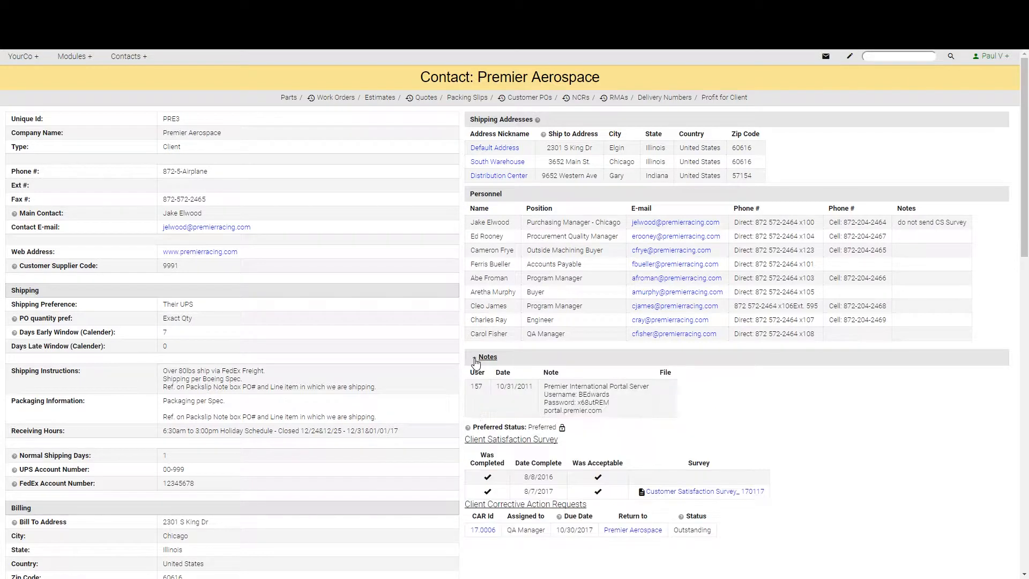
left_click(474, 356)
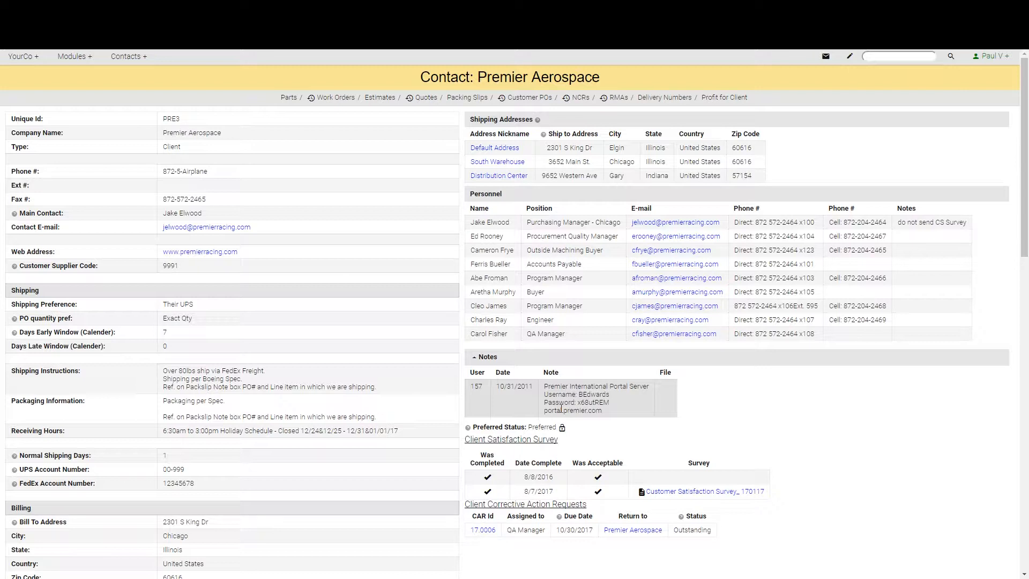
mouse_move(556, 403)
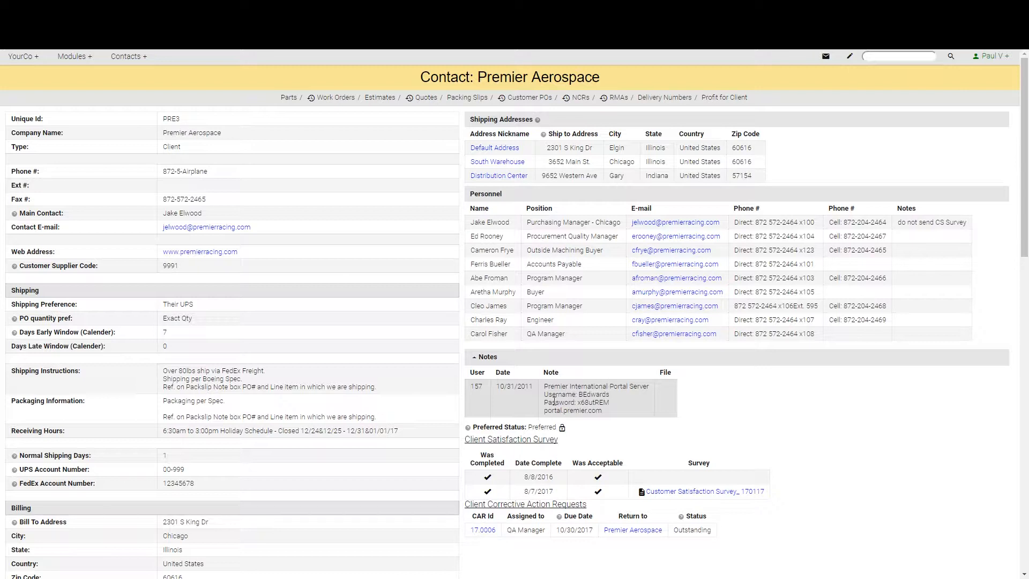
mouse_move(604, 401)
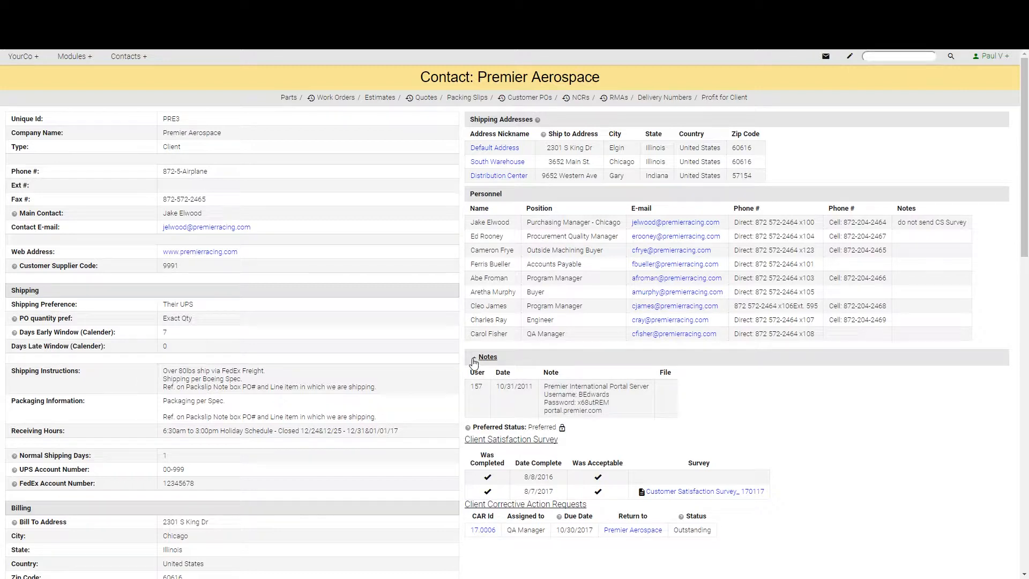
left_click(476, 356)
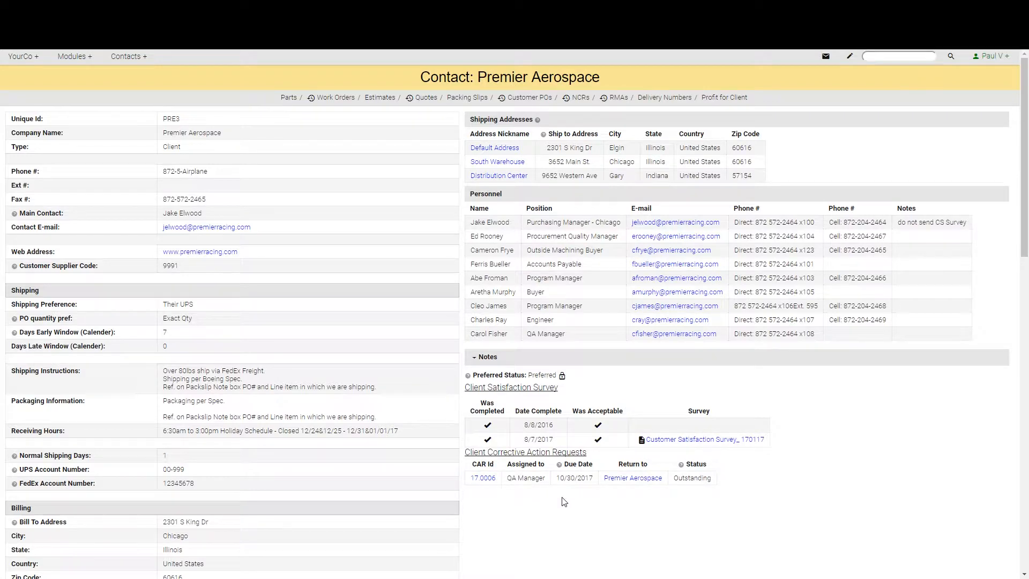
scroll("down", 3)
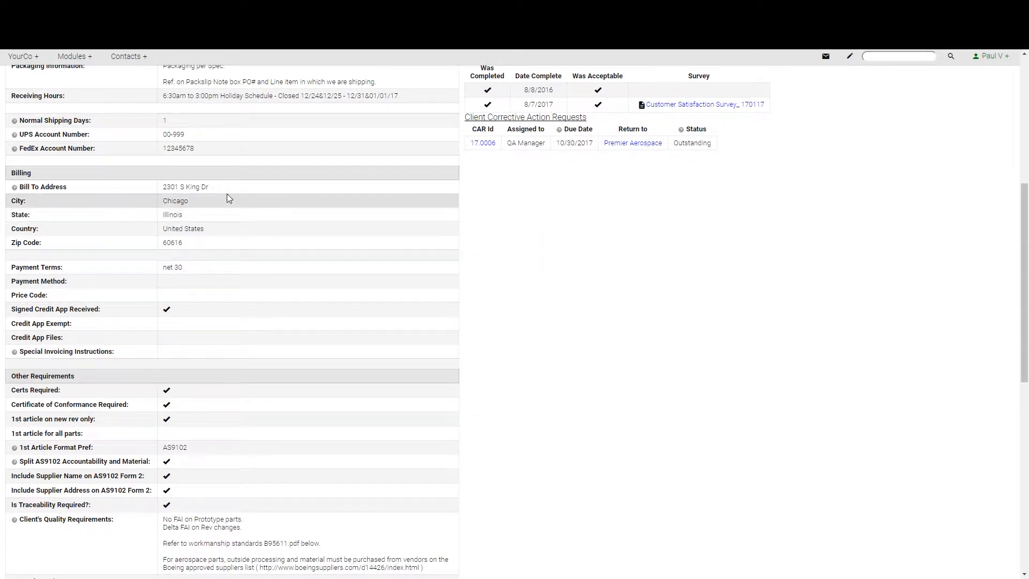
mouse_move(224, 347)
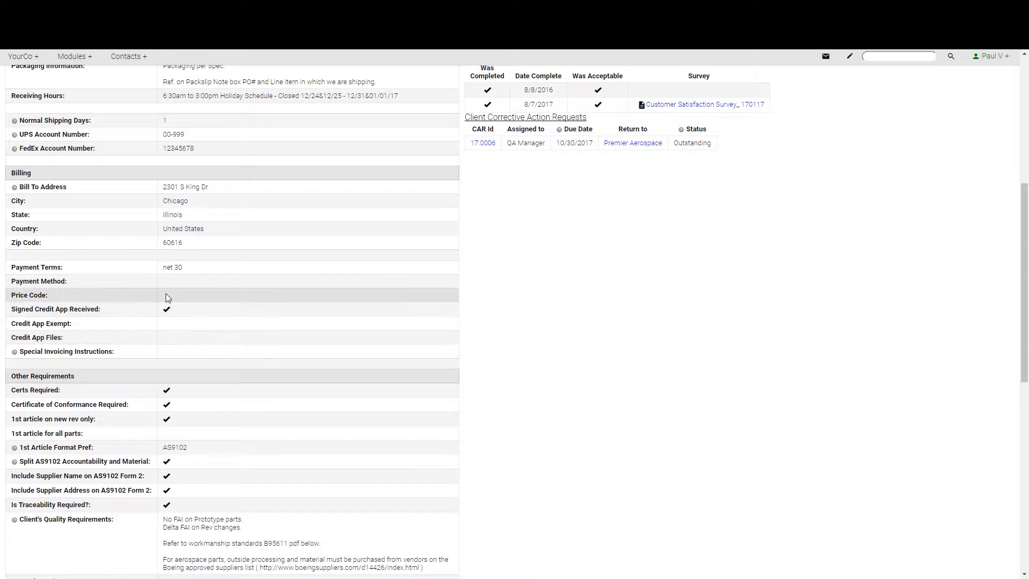
Scroll down to Client's Quality Requirements, Product/Process spec files and the Other section.
scroll("down", 3)
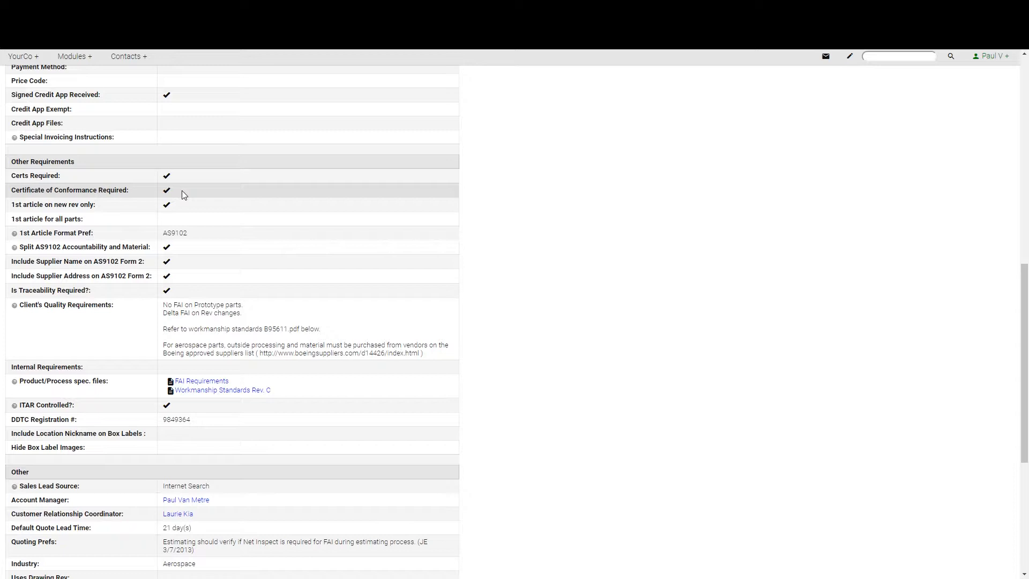
mouse_move(190, 209)
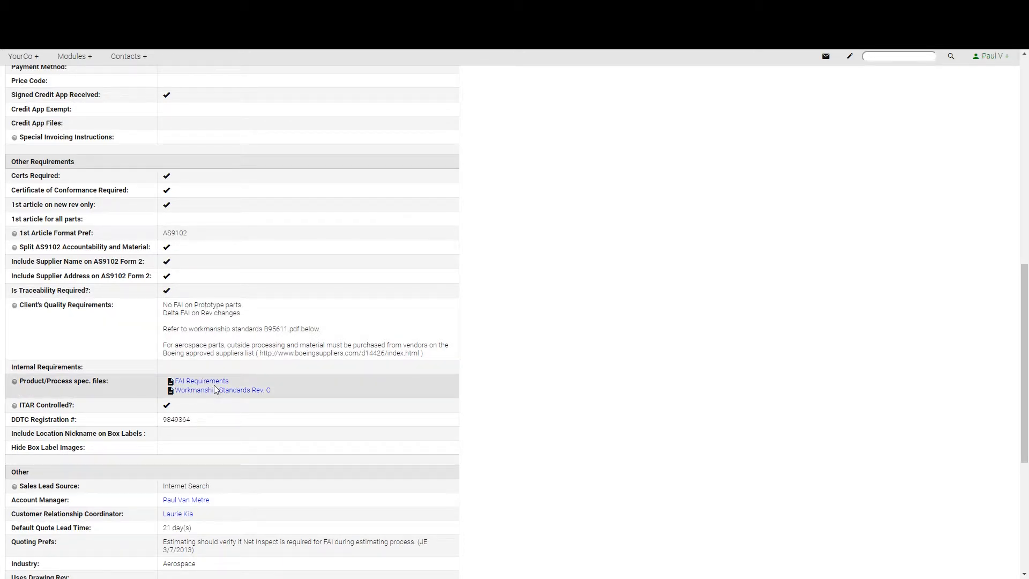
mouse_move(295, 391)
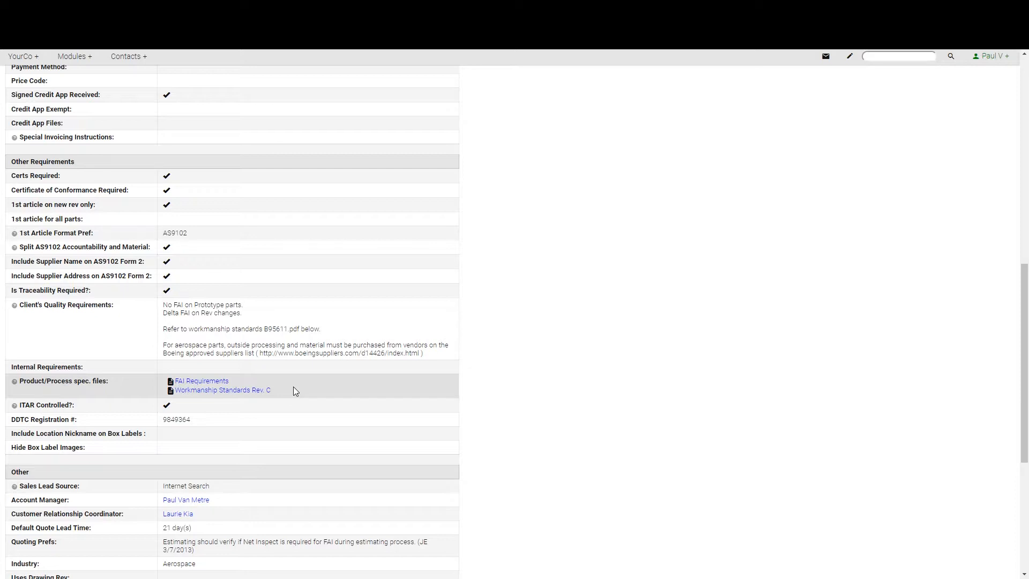
mouse_move(175, 410)
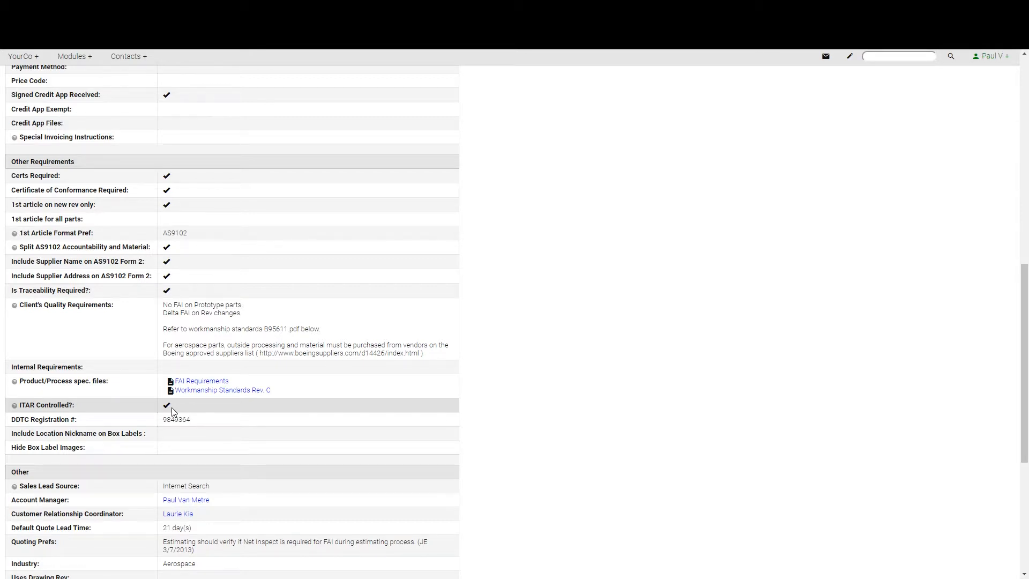
Scroll to the bottom, showing notes, General Files, file folders and accounting GUID.
scroll("down", 3)
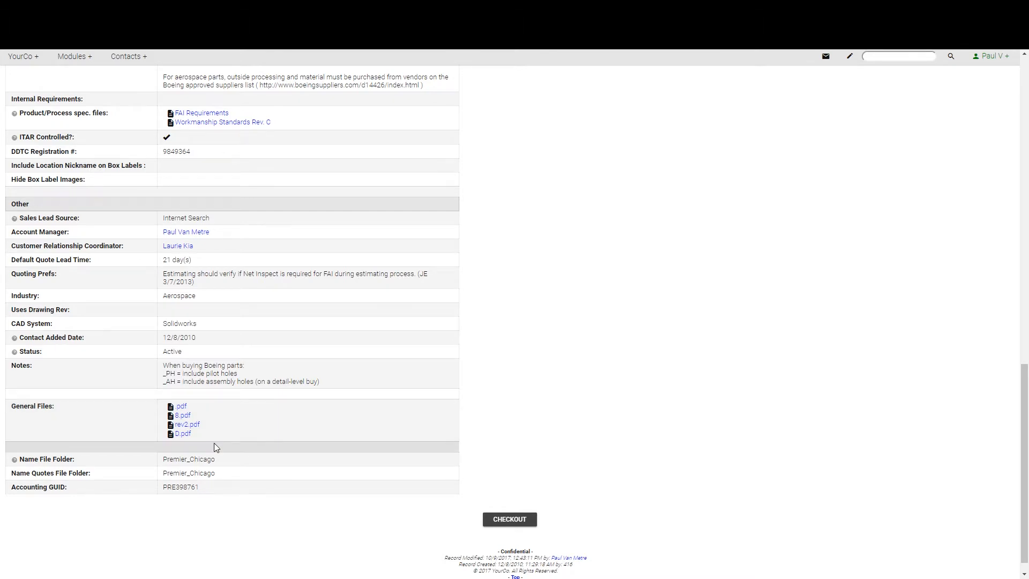
mouse_move(219, 465)
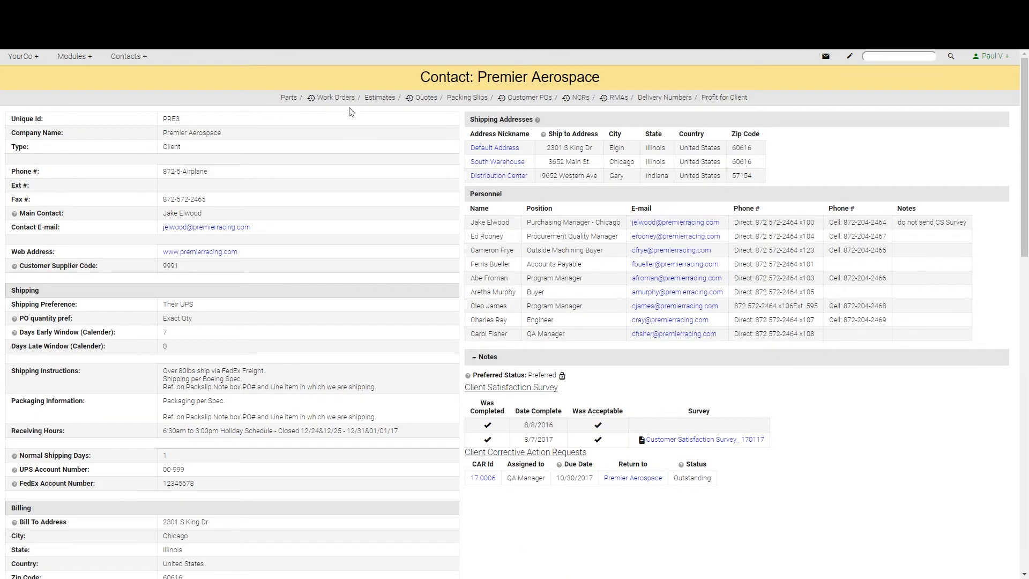
mouse_move(578, 114)
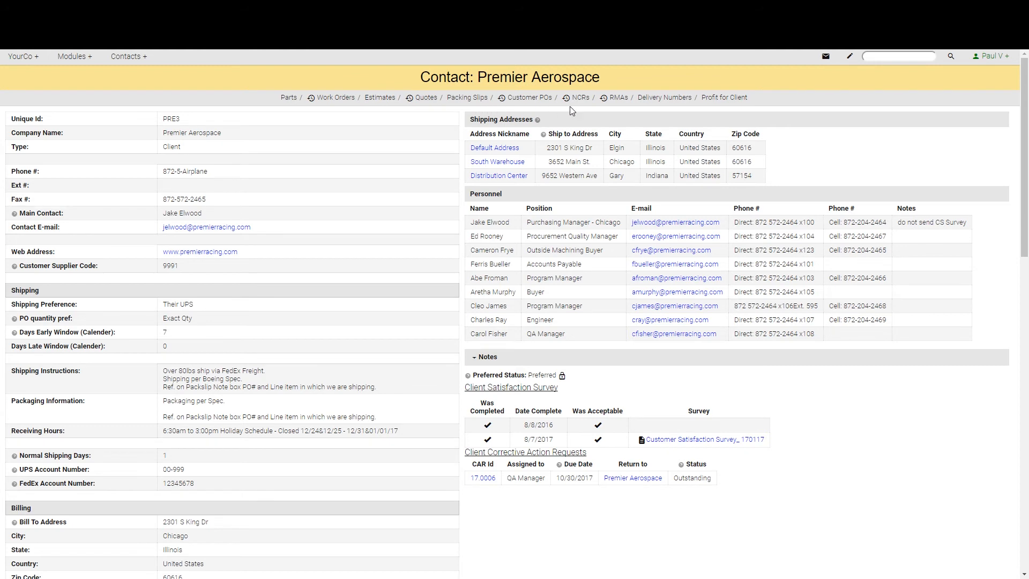
mouse_move(664, 97)
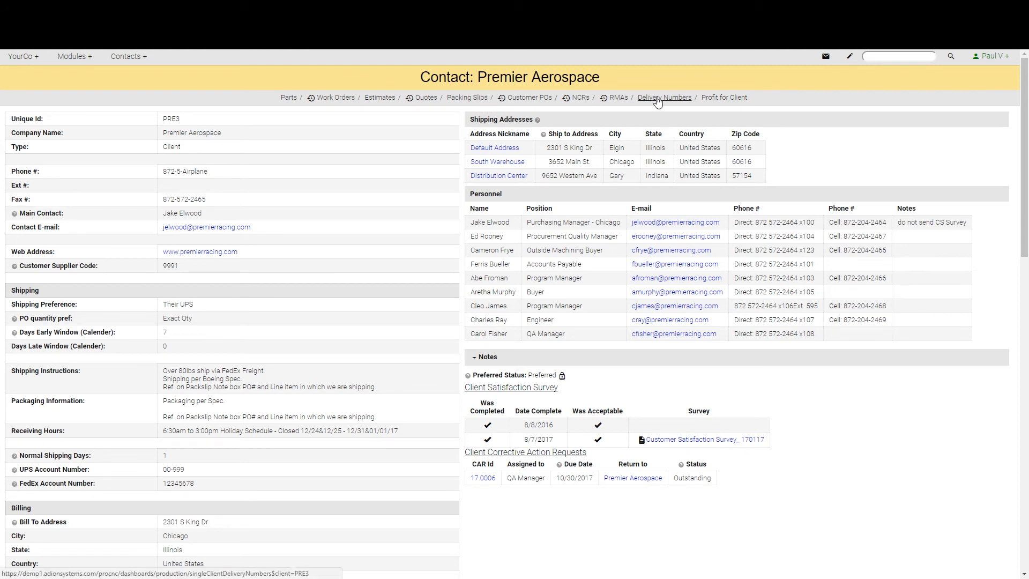